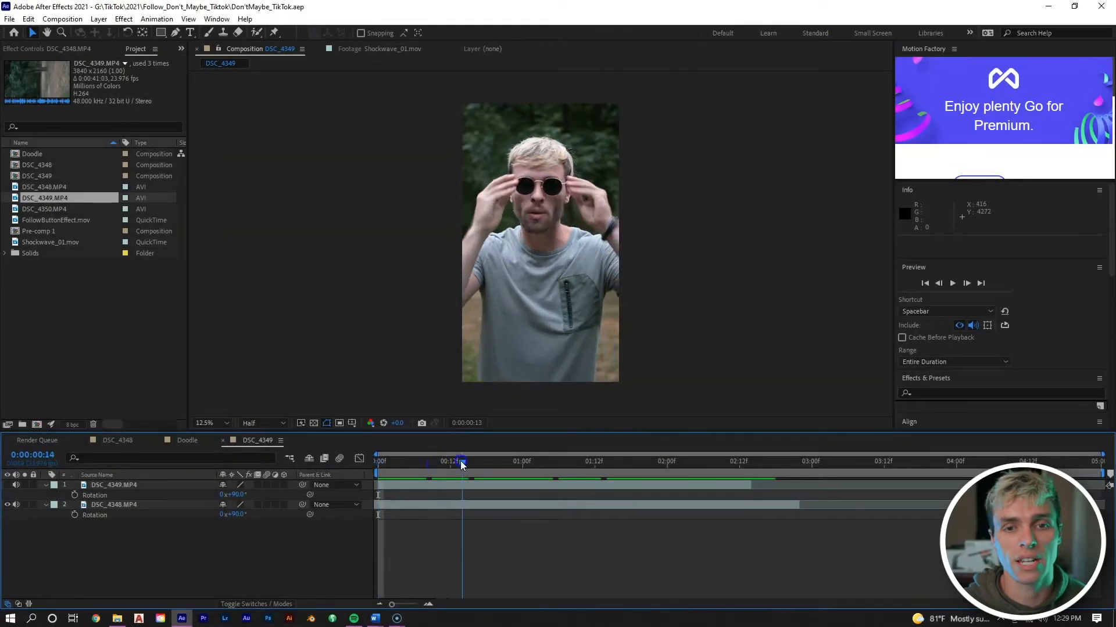
# Scrub through the footage from the start to locate the punch moment.
pyautogui.moveTo(461, 462); pyautogui.dragTo(733, 462)
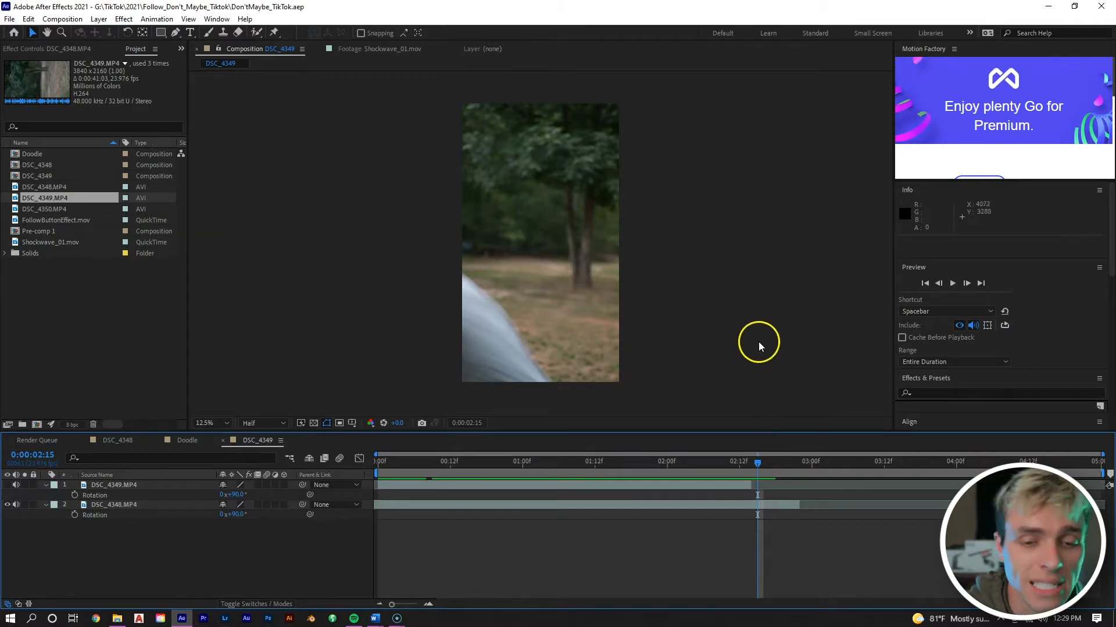
pyautogui.click(376, 461)
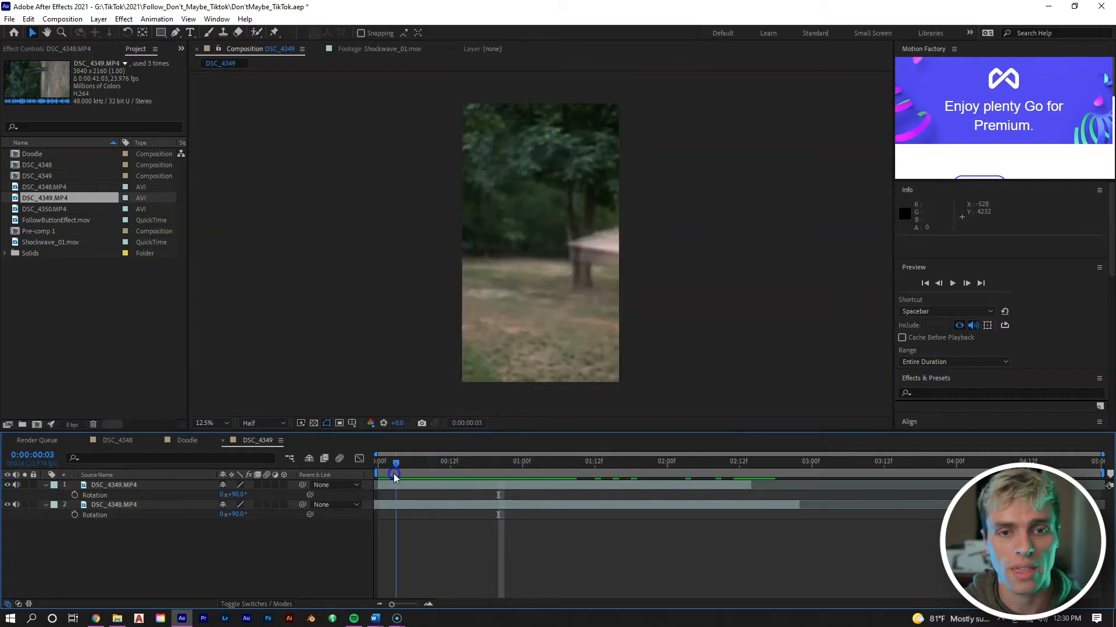
pyautogui.moveTo(395, 473); pyautogui.dragTo(416, 473)
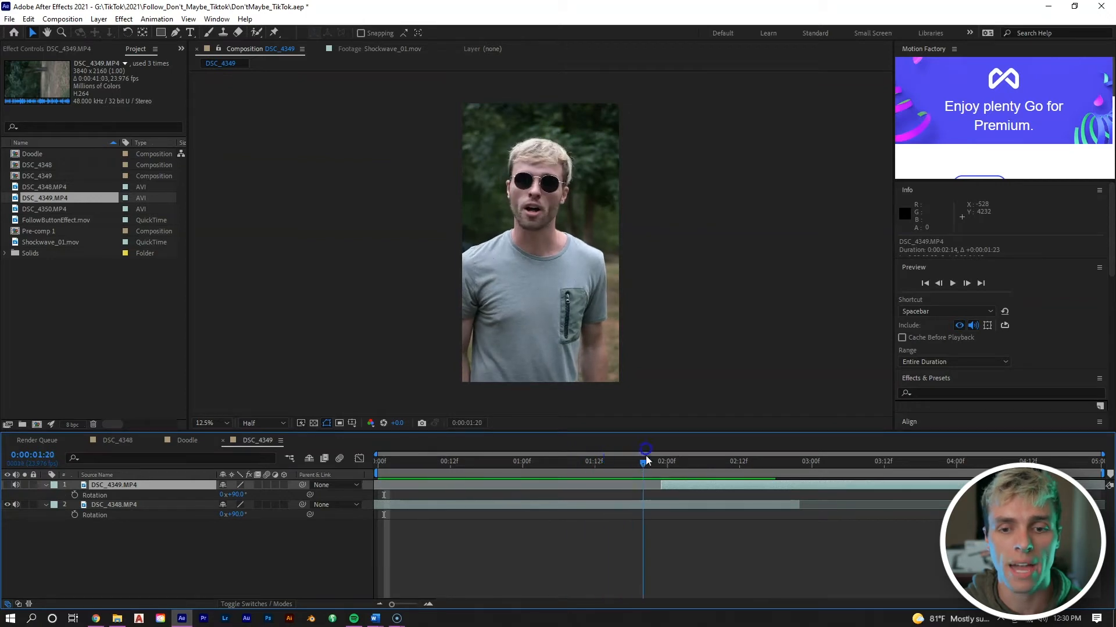
# Slide the DSC_4349 layer right so it begins near 02:00 at the hit.
pyautogui.moveTo(645, 462); pyautogui.dragTo(684, 462)
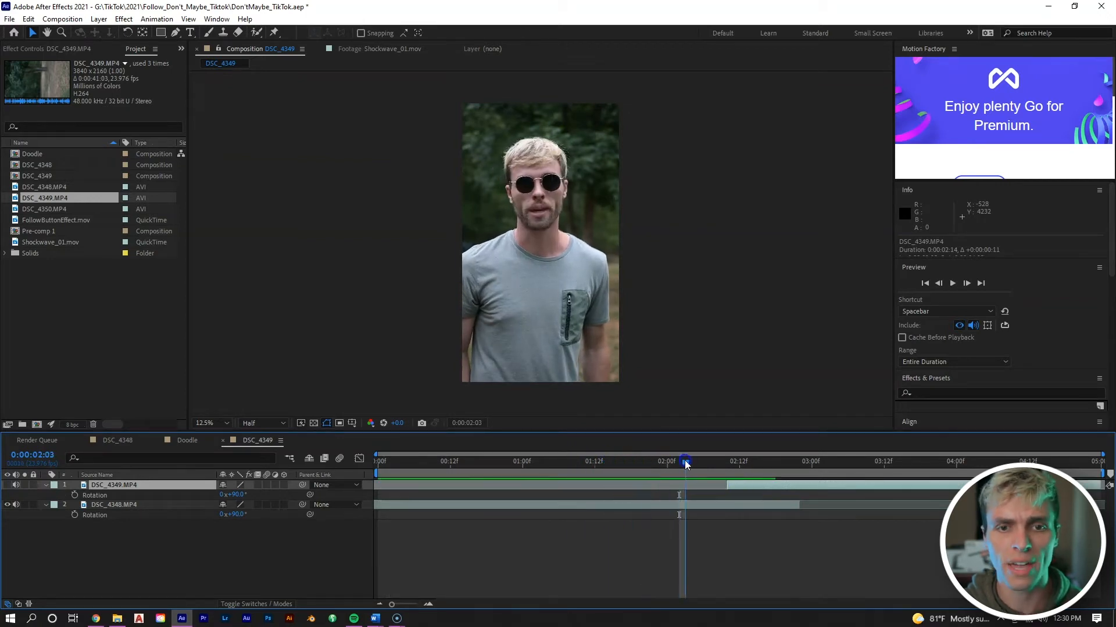
pyautogui.moveTo(686, 462); pyautogui.dragTo(716, 461)
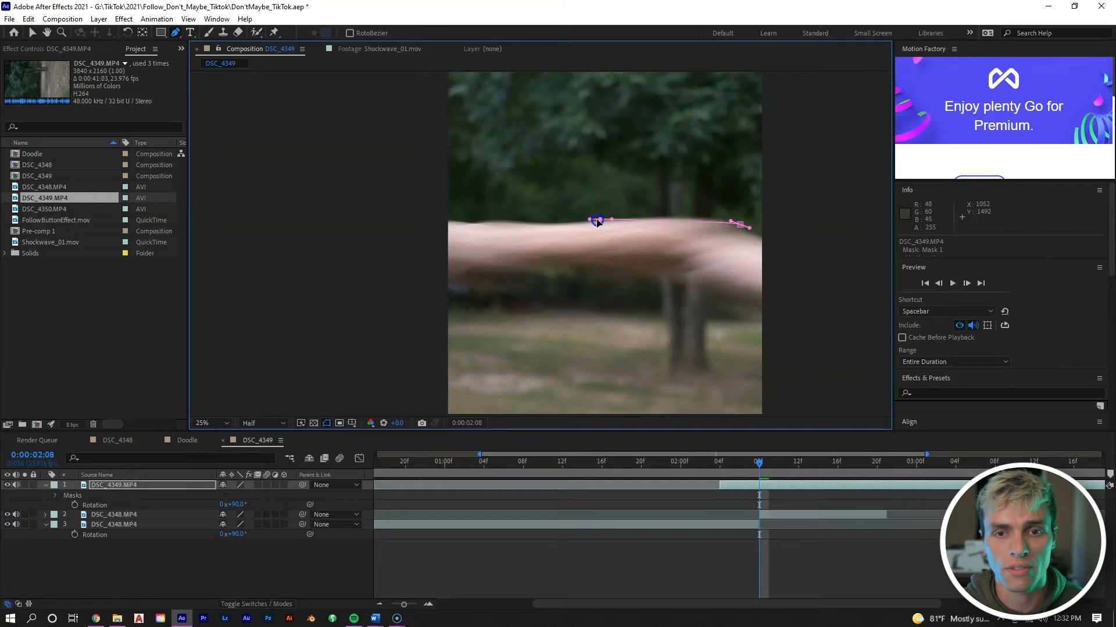
# Draw Mask 1 around the punching arm and refit its vertices frame by frame.
pyautogui.moveTo(598, 221); pyautogui.dragTo(466, 228)
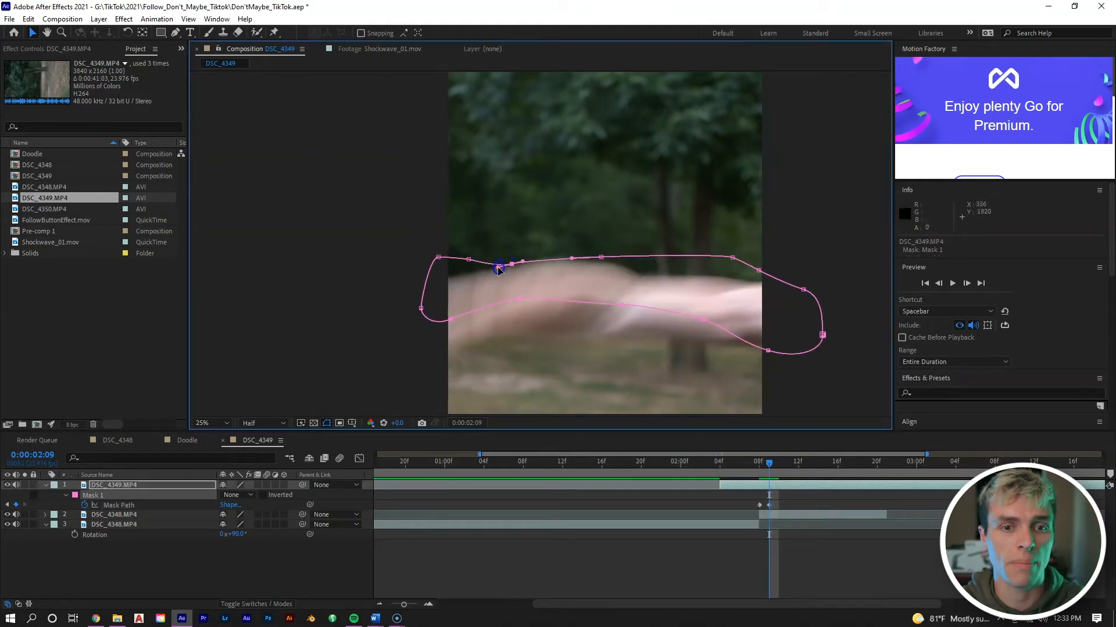
pyautogui.moveTo(499, 268); pyautogui.dragTo(441, 259)
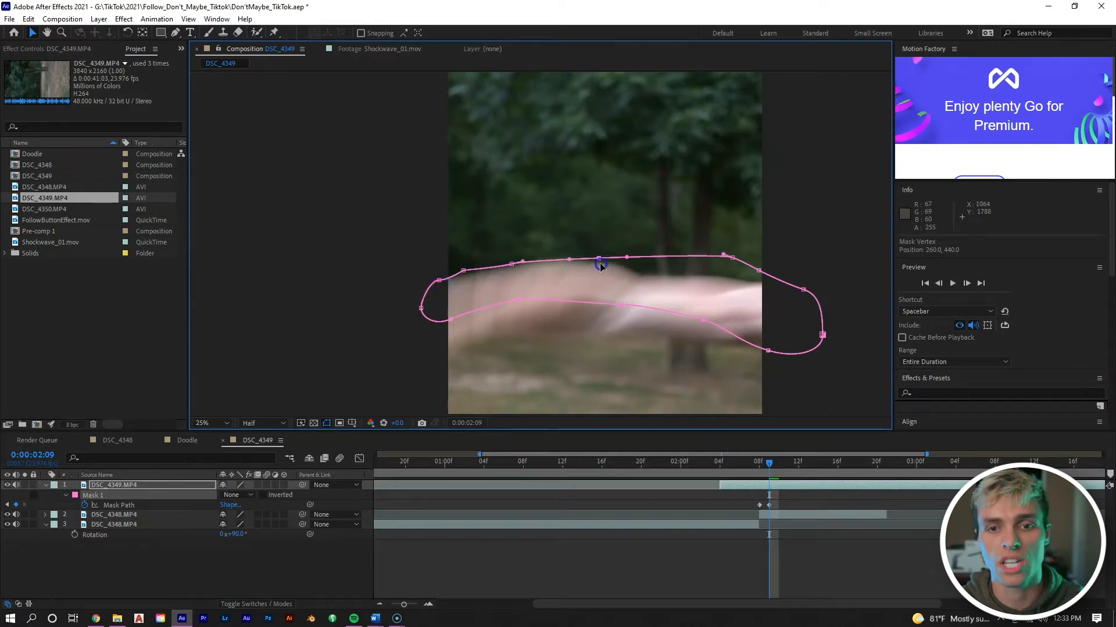
pyautogui.moveTo(599, 262); pyautogui.dragTo(608, 268)
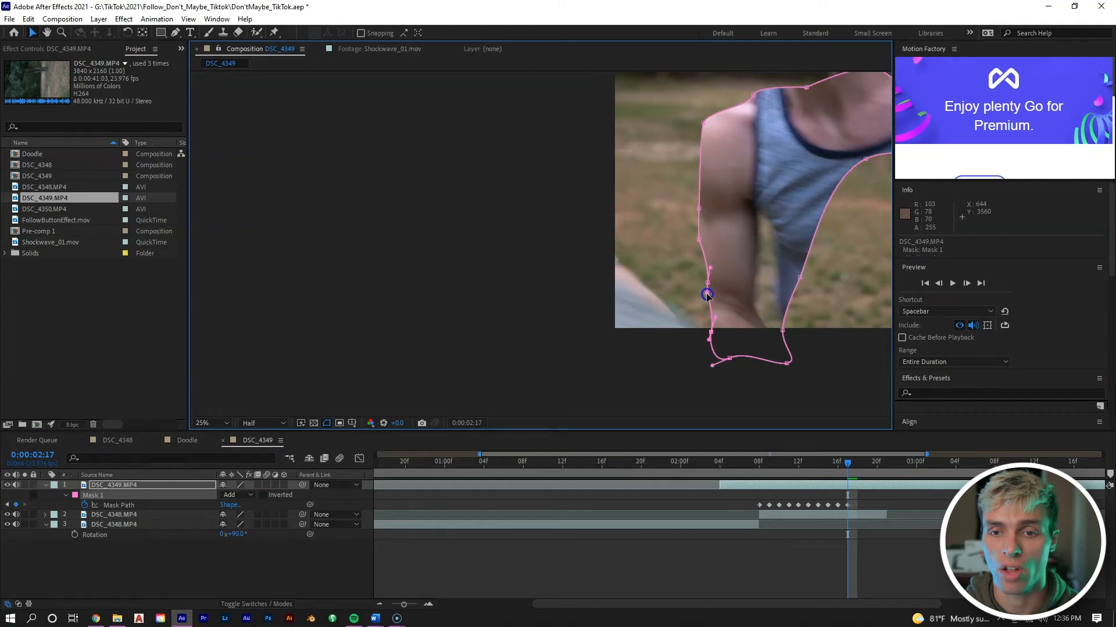
pyautogui.moveTo(707, 295); pyautogui.dragTo(664, 344)
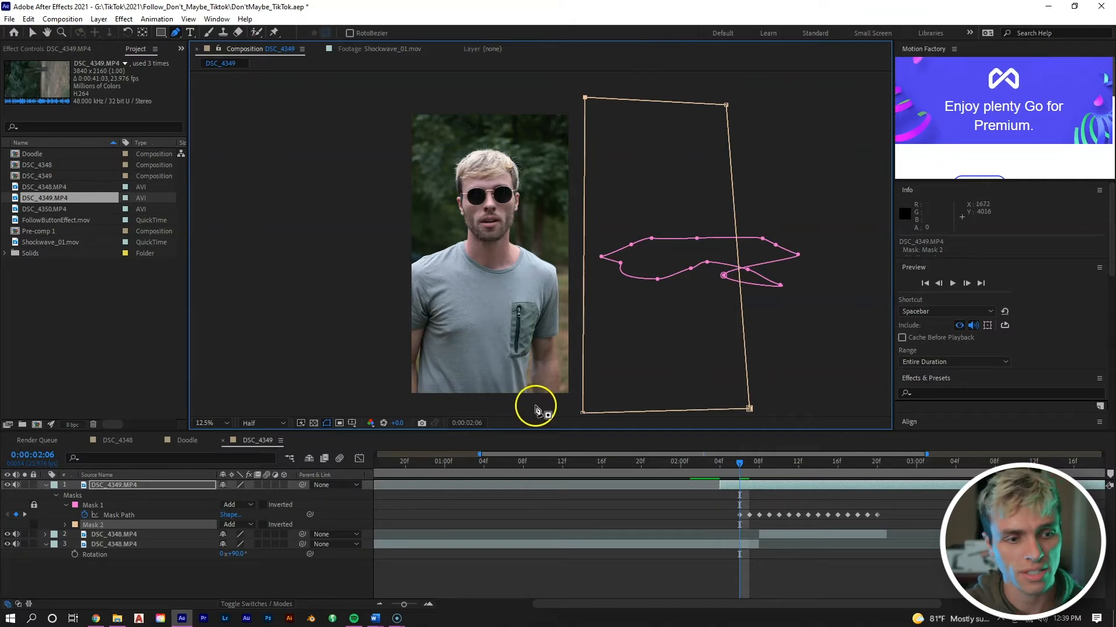
# Draw Mask 2 on DSC_4349 and move its corners to follow the puncher.
pyautogui.click(54, 515)
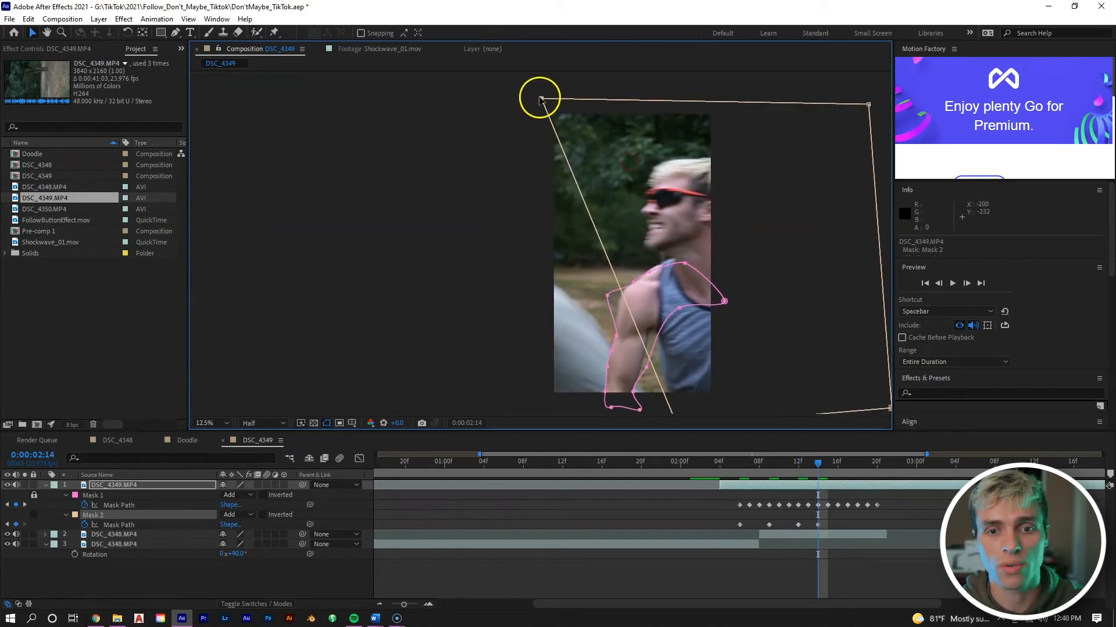
pyautogui.moveTo(539, 100); pyautogui.dragTo(439, 114)
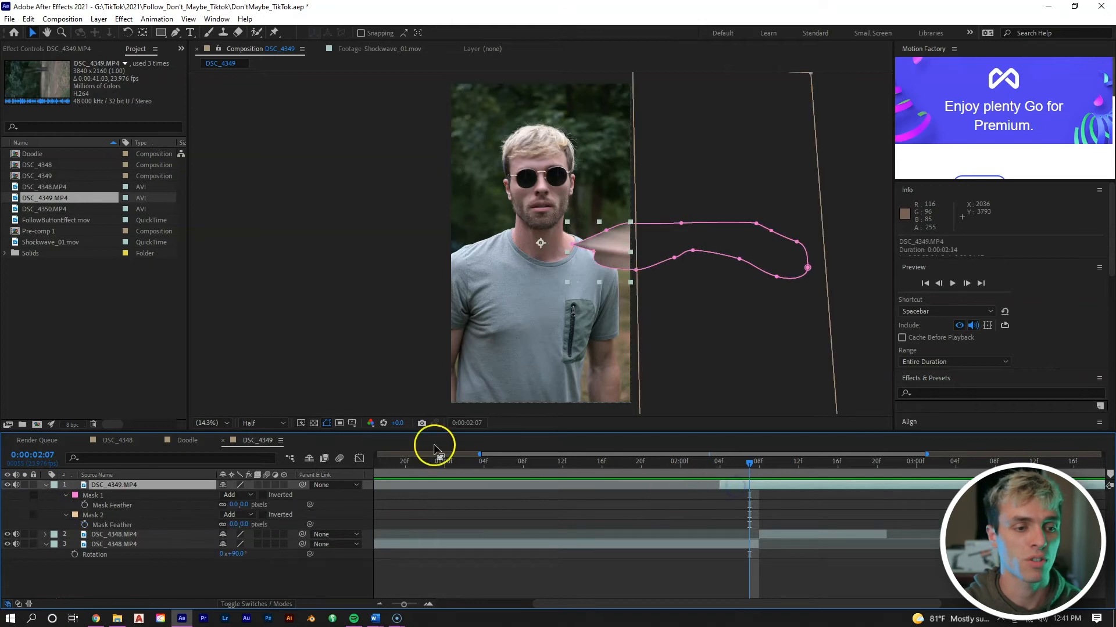
pyautogui.moveTo(400, 498)
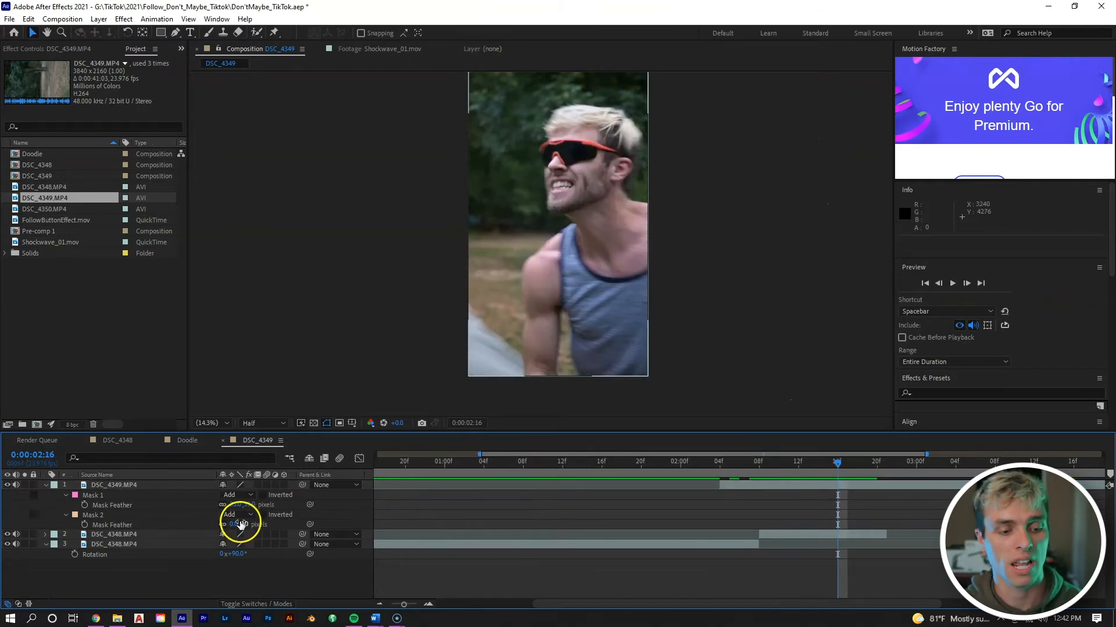
# Feather Mask 1 by 35 pixels and Mask 2 by 100 pixels.
pyautogui.click(787, 462)
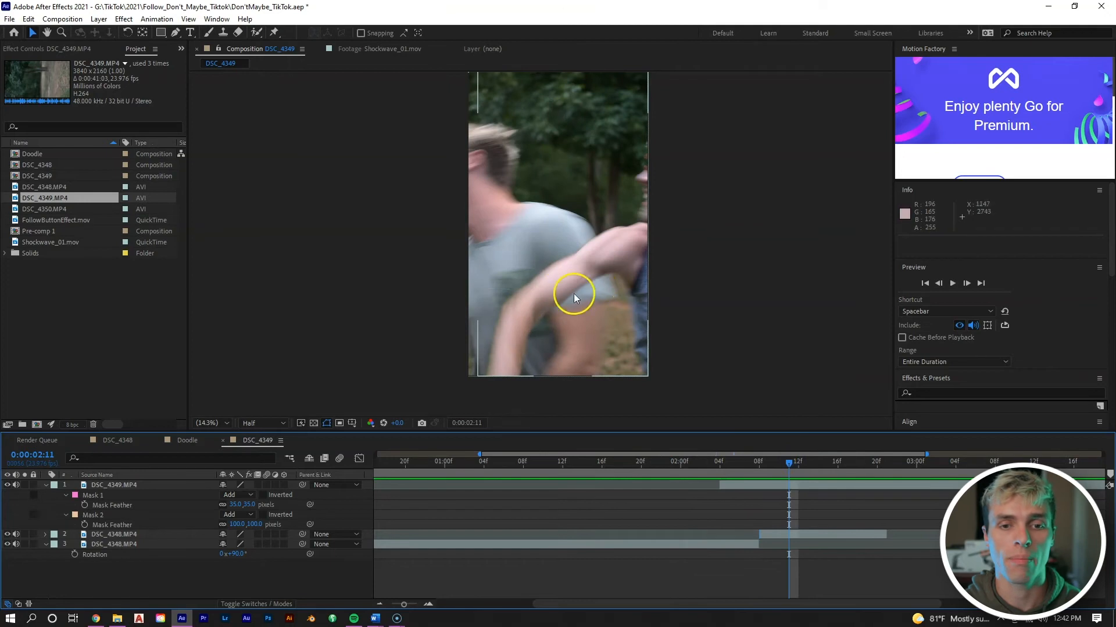
pyautogui.moveTo(525, 290)
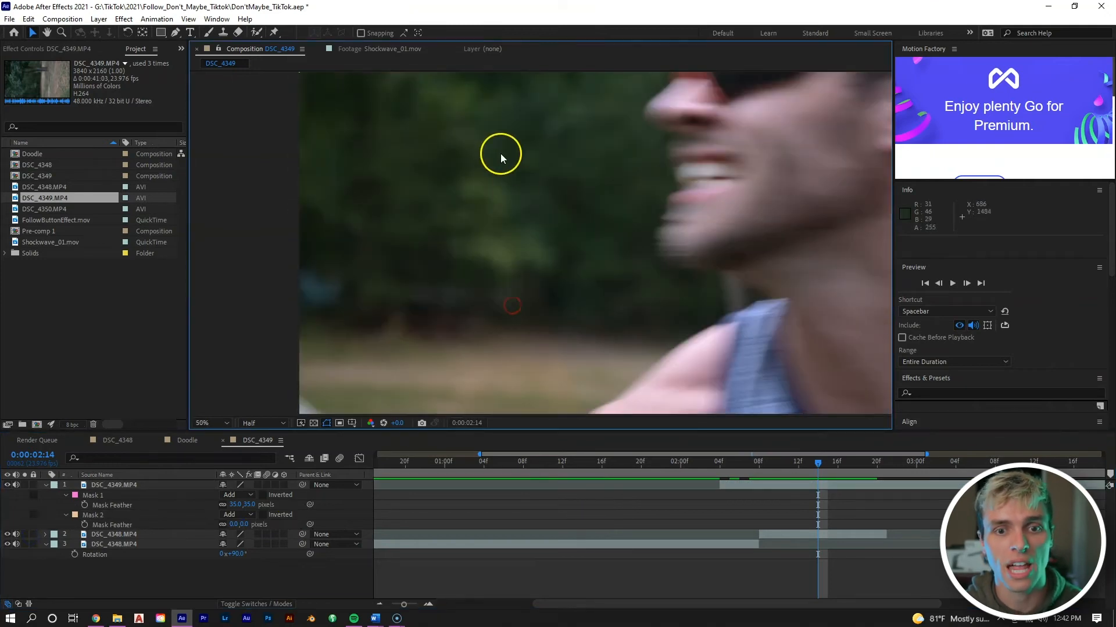
pyautogui.moveTo(474, 135)
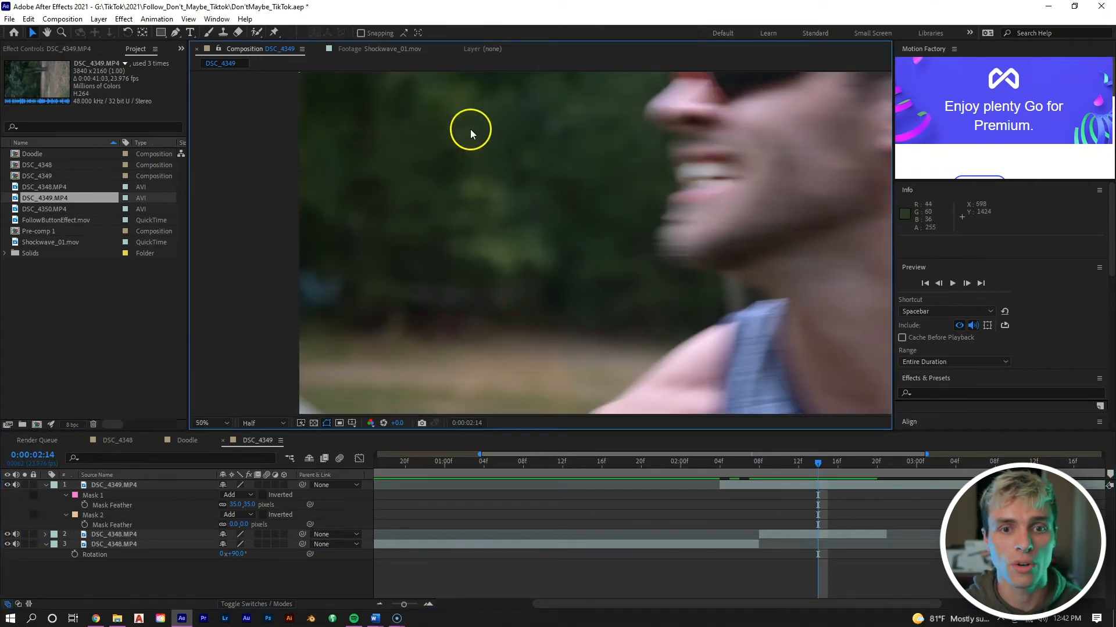
pyautogui.moveTo(476, 209)
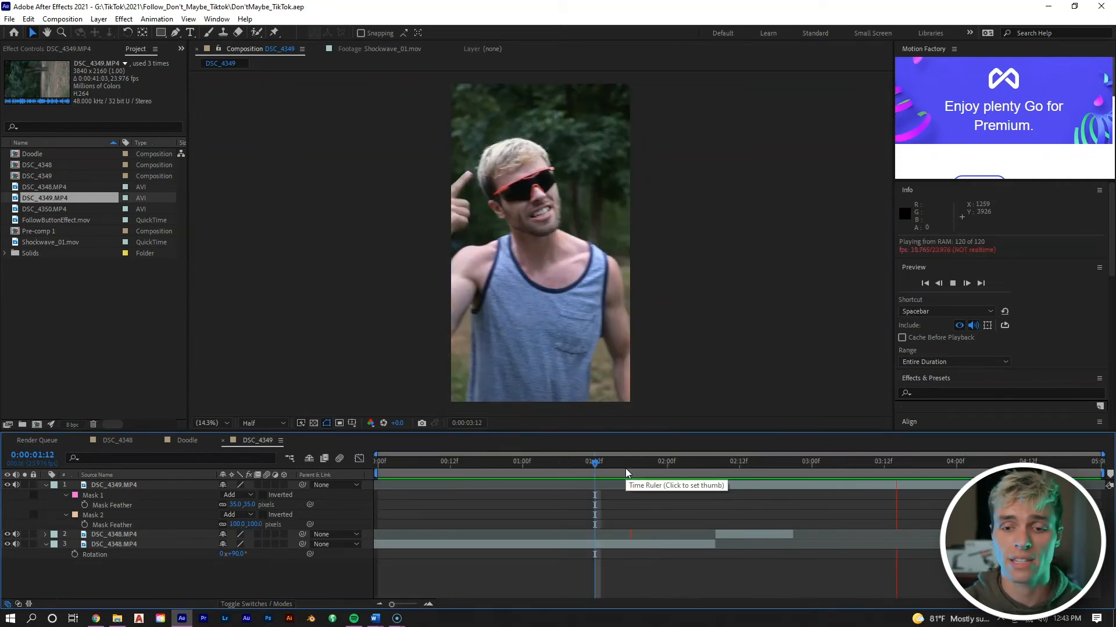
# Pre-compose the three layers as FinalPunch with Adjust composition duration unchecked.
pyautogui.rightClick(660, 541)
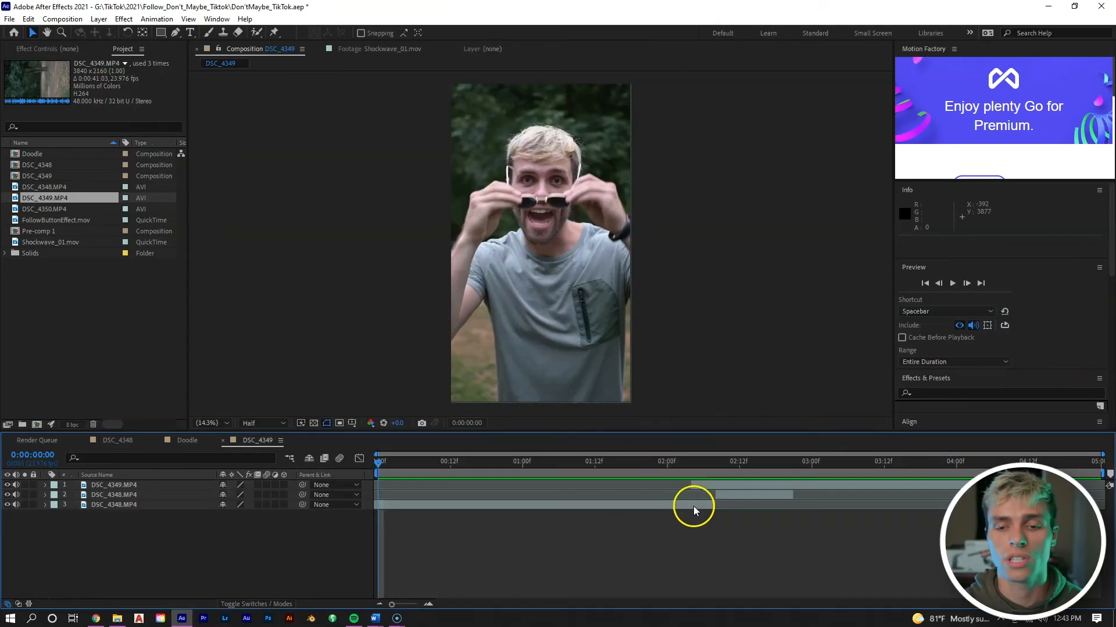
pyautogui.rightClick(693, 511)
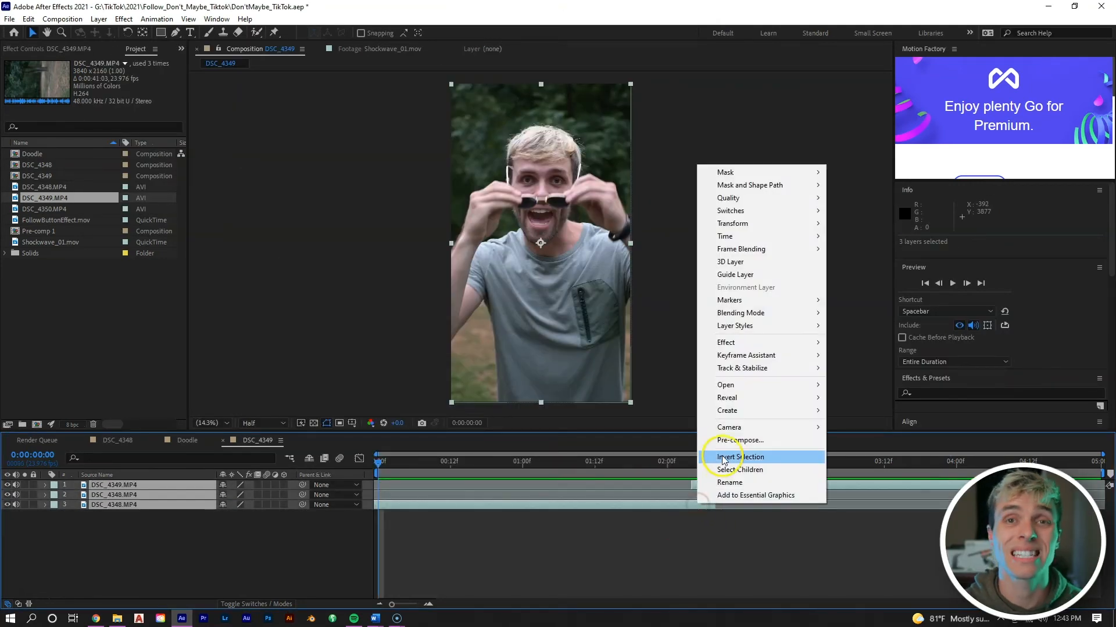
pyautogui.click(738, 440)
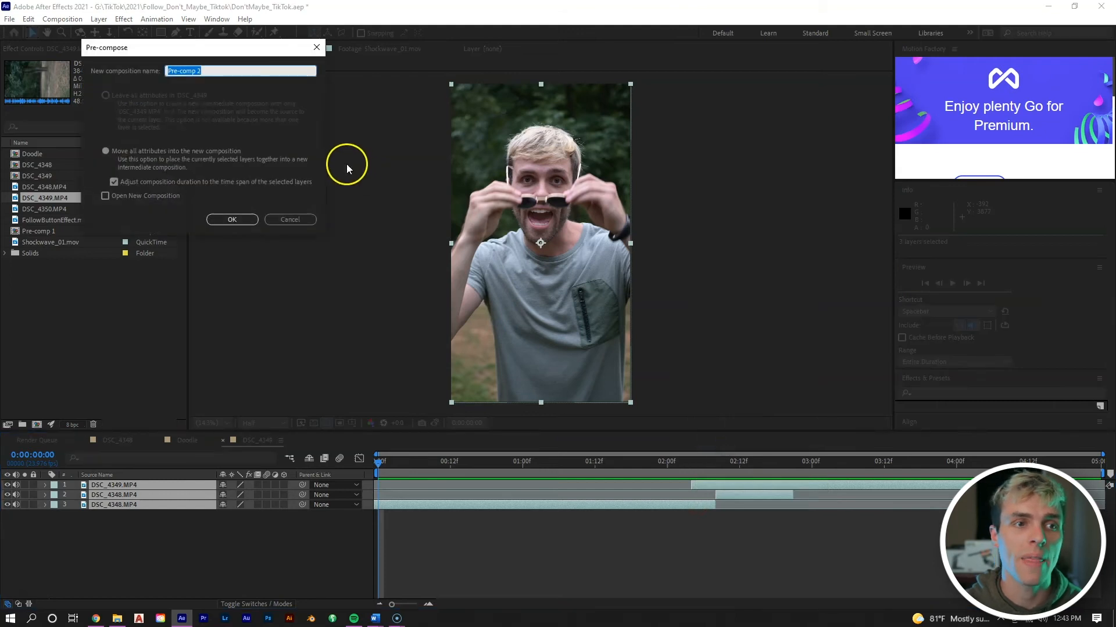
pyautogui.write('Final')
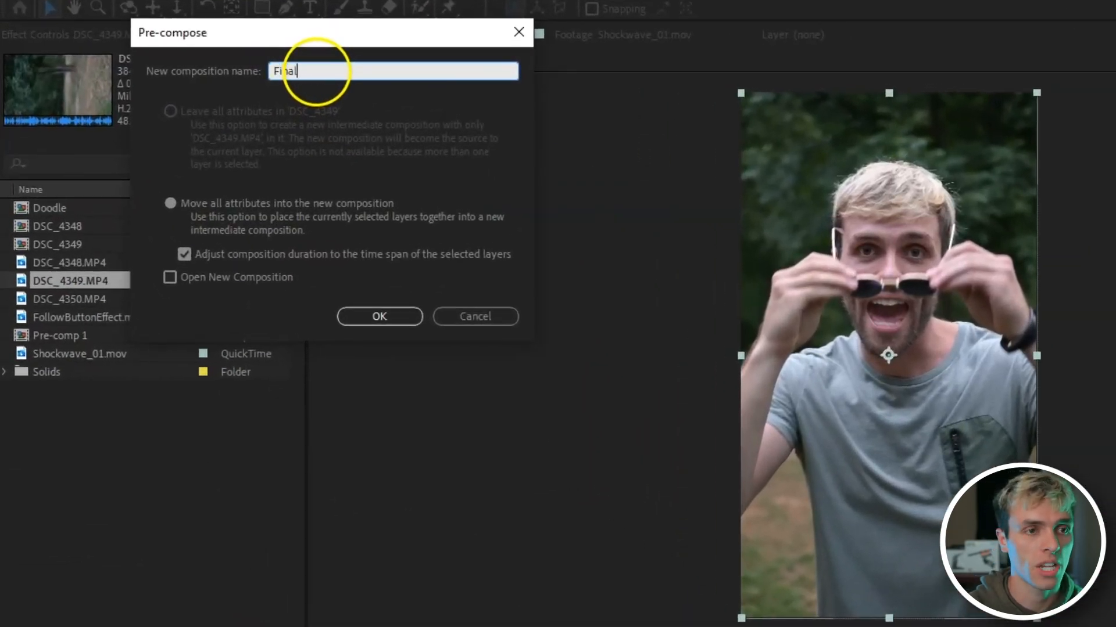
pyautogui.write('Punch')
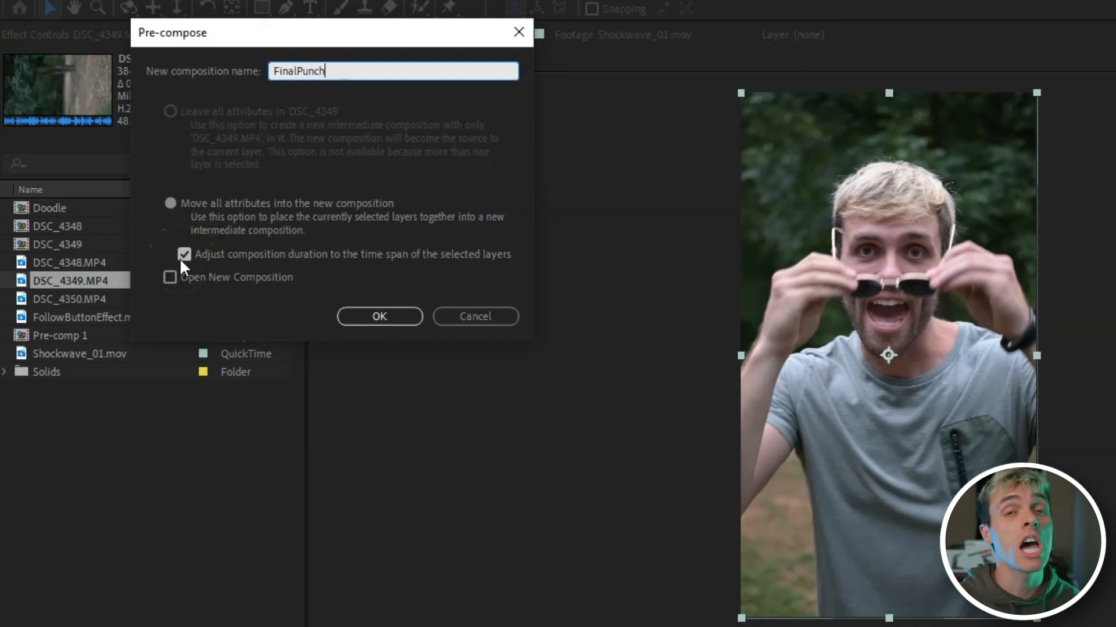
pyautogui.click(184, 254)
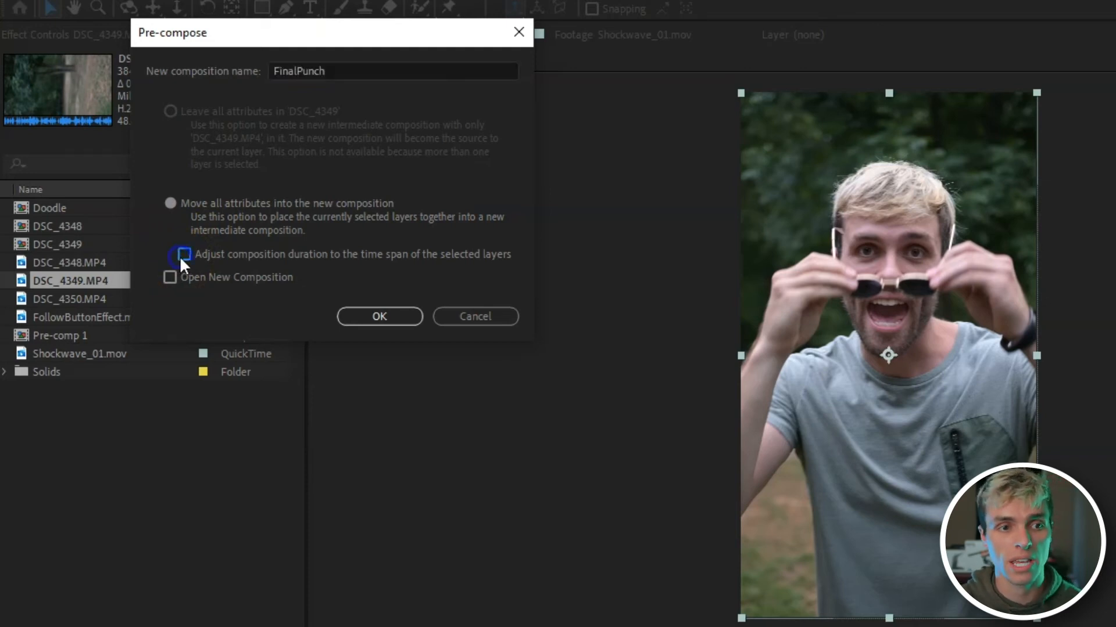
pyautogui.click(379, 316)
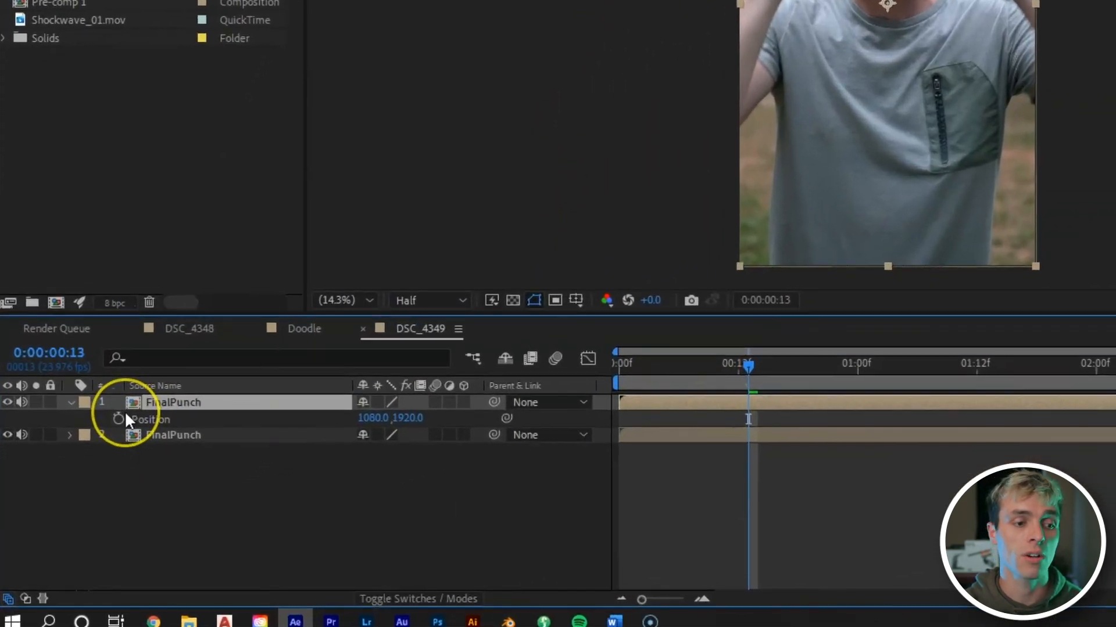
pyautogui.moveTo(119, 420)
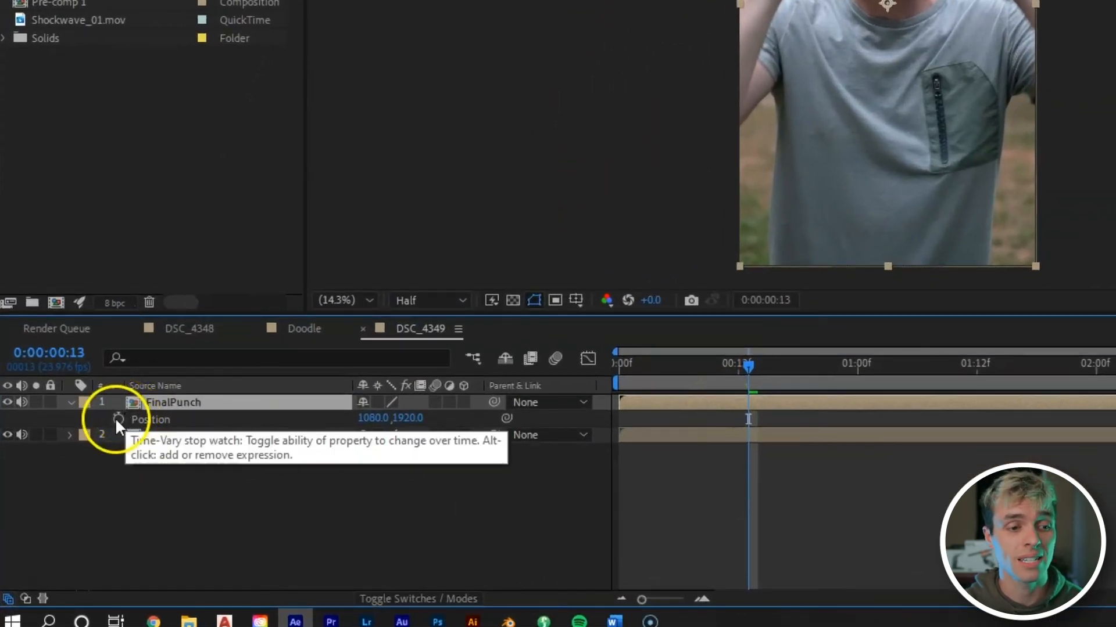
# Add a wiggle(100,100) expression to the duplicate FinalPunch layer's position.
pyautogui.click(118, 420)
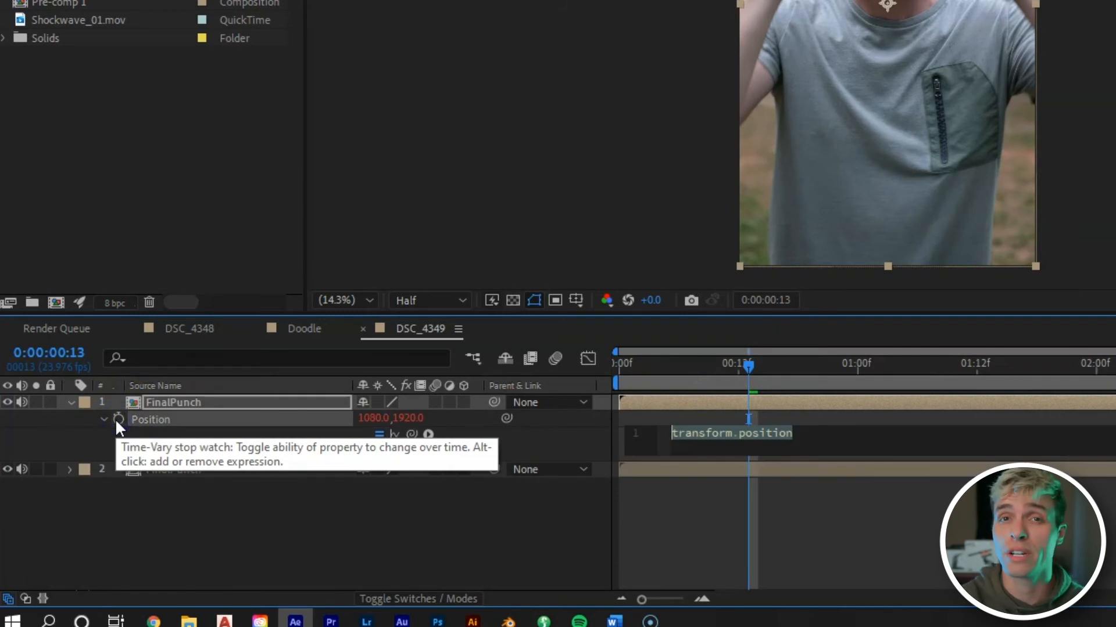
pyautogui.write('wiggle (100,100')
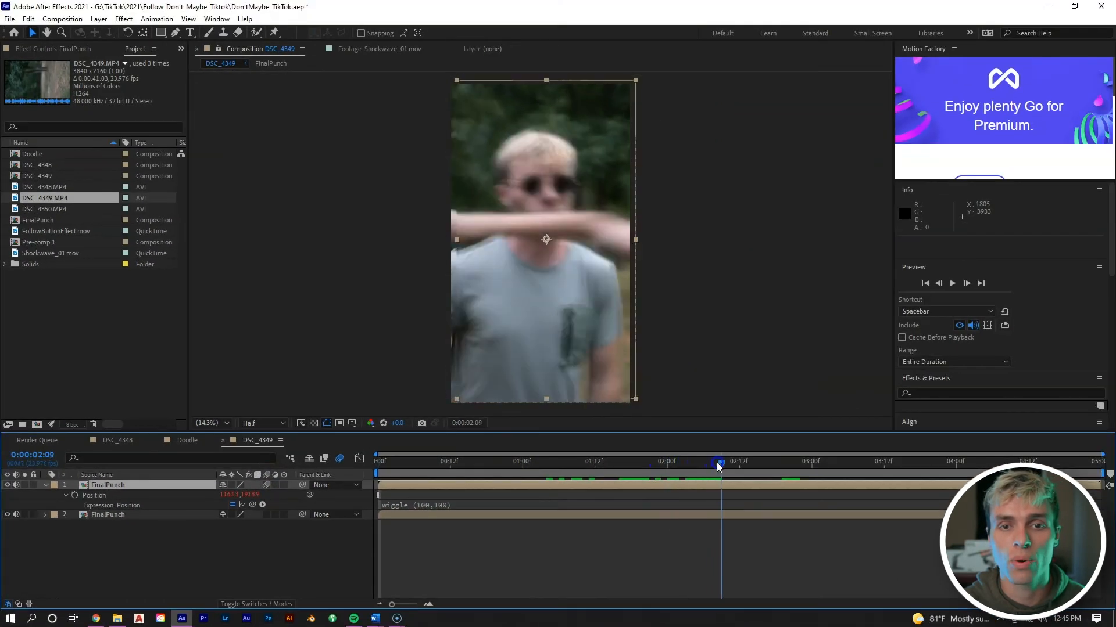
# Trim the shaking copy to a few frames at impact and play back the transition.
pyautogui.moveTo(718, 464); pyautogui.dragTo(714, 464)
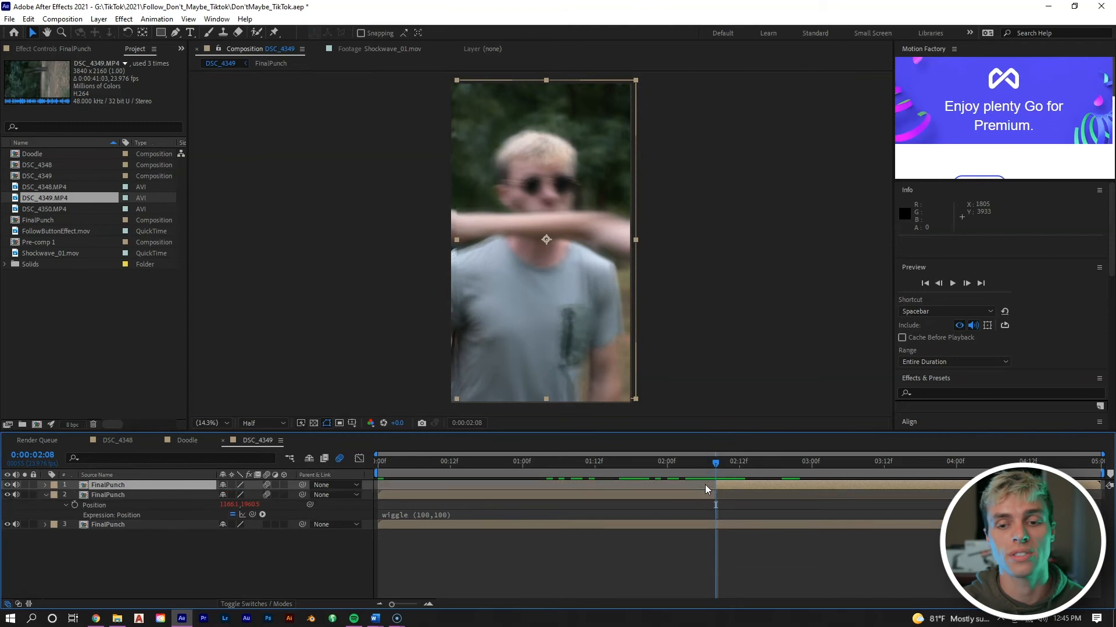
pyautogui.click(107, 495)
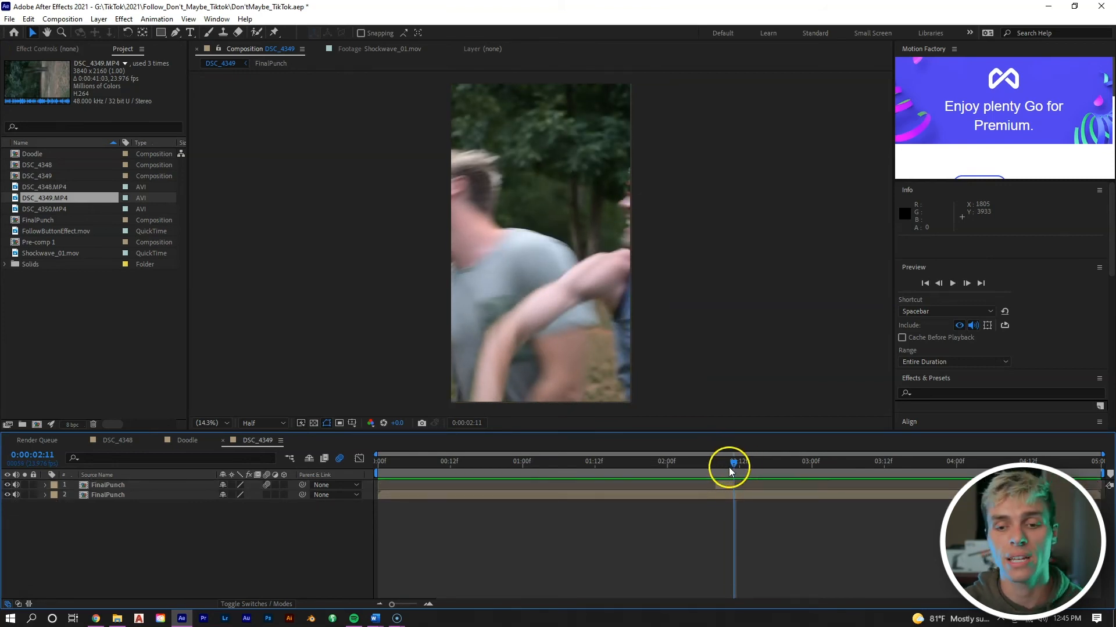
pyautogui.moveTo(730, 466); pyautogui.dragTo(716, 466)
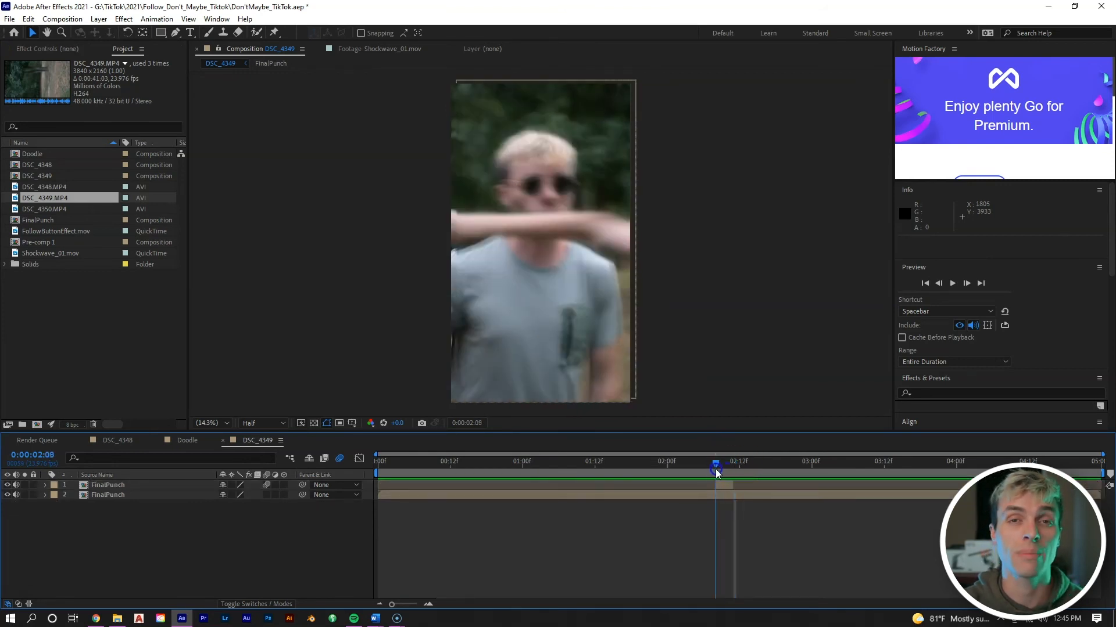
pyautogui.press('Space')
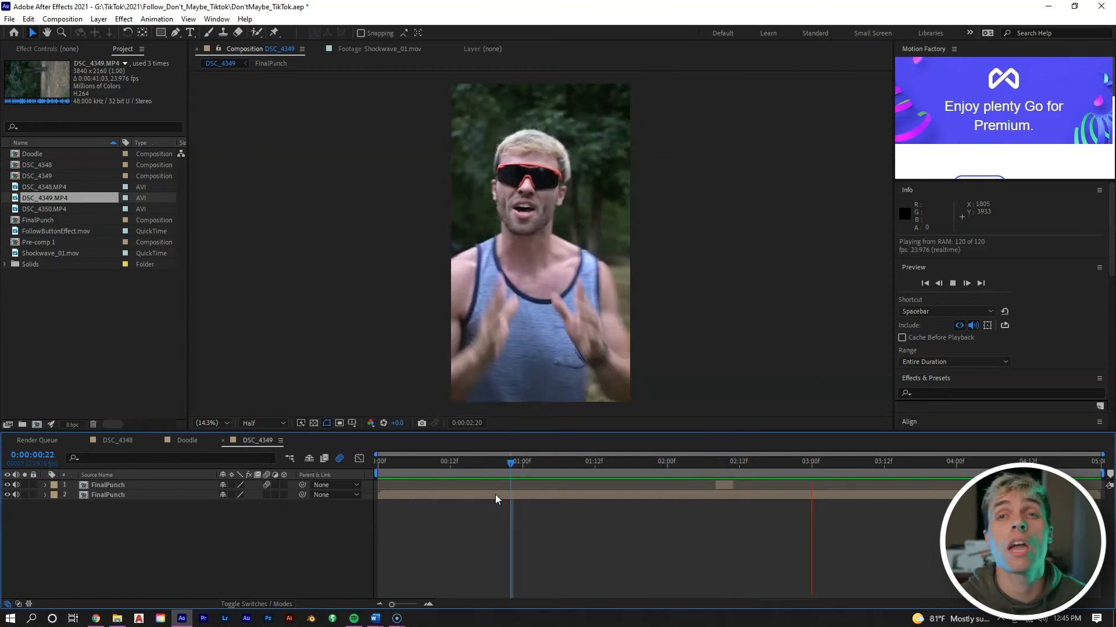